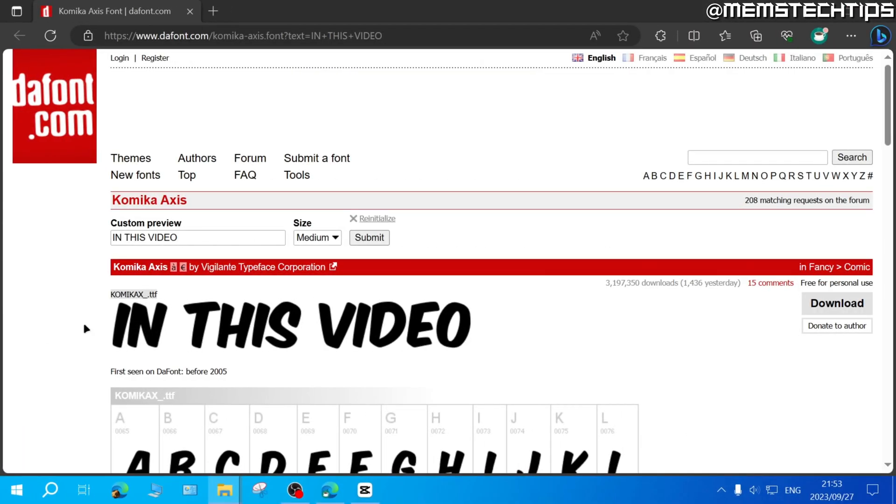
mouse_move(141, 331)
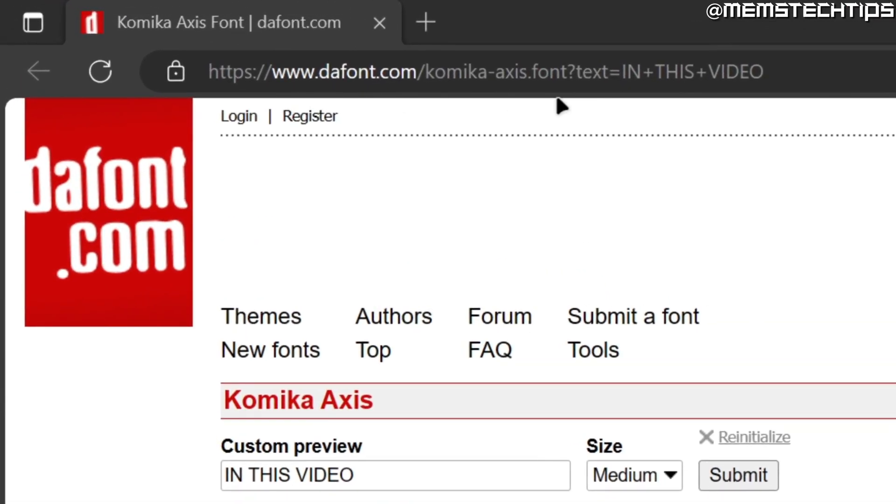
mouse_move(400, 94)
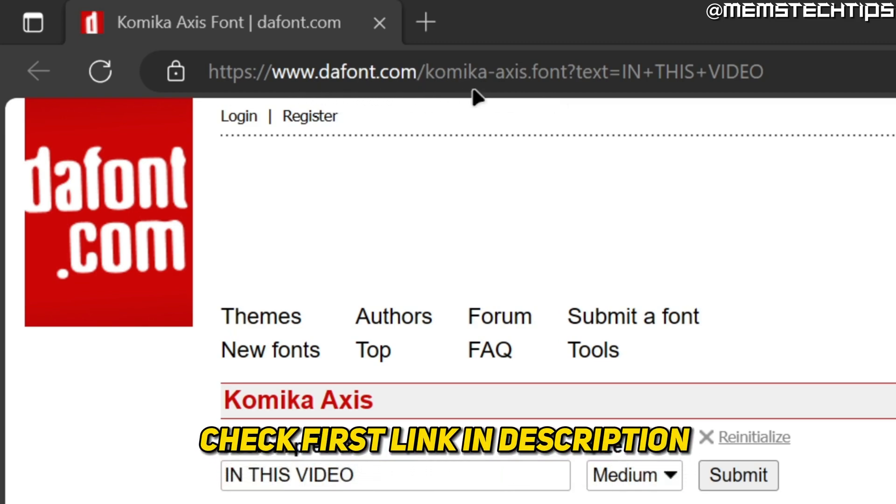
mouse_move(505, 109)
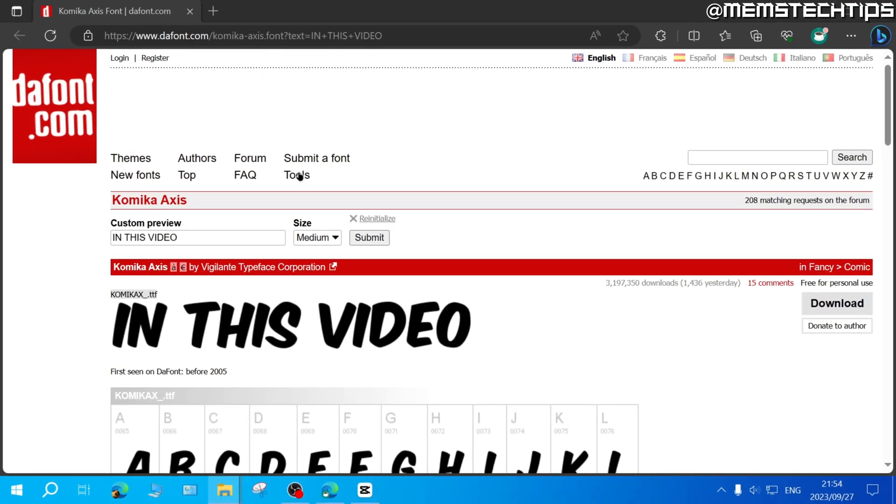
mouse_move(367, 355)
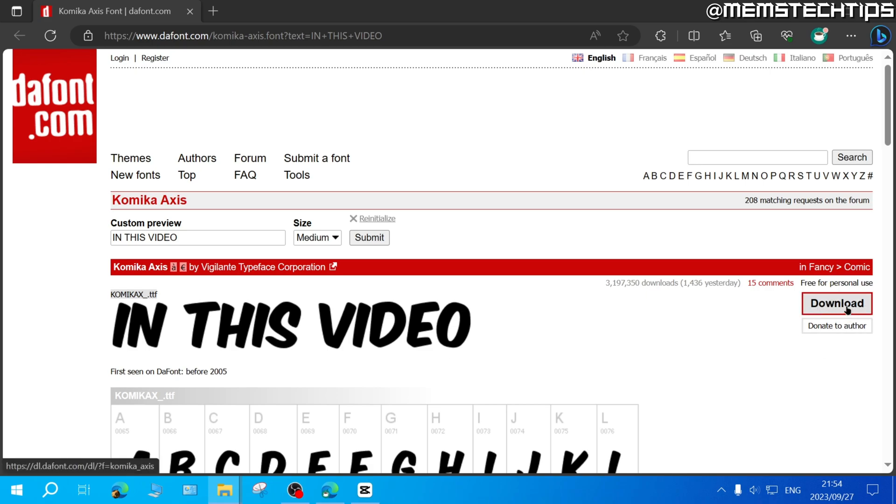
Download komika_axis.zip from dafont and reveal it in the Downloads folder.
click(836, 303)
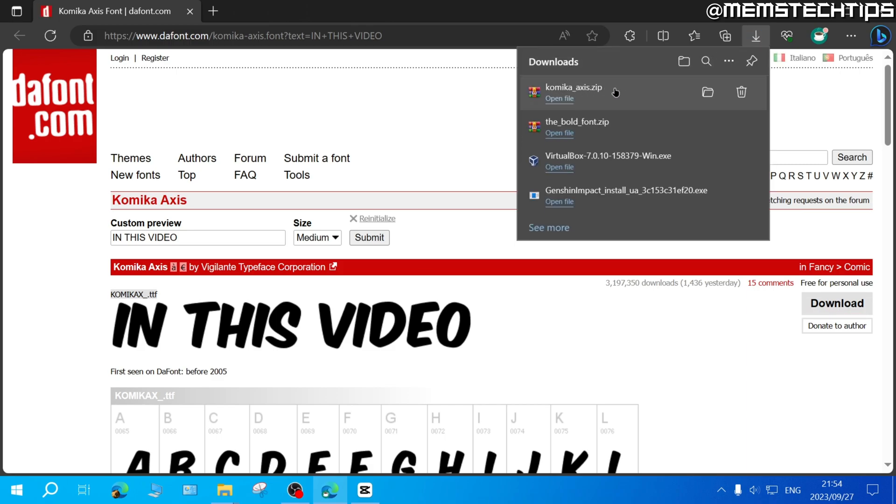
mouse_move(708, 92)
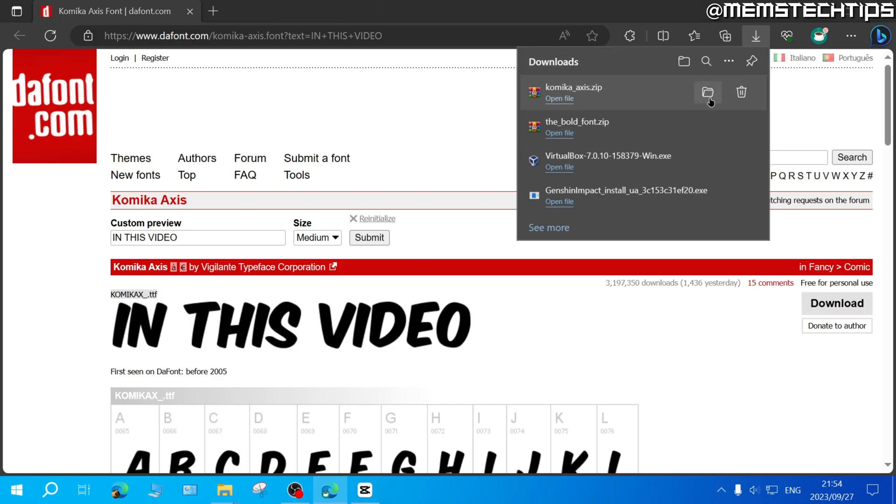
click(707, 93)
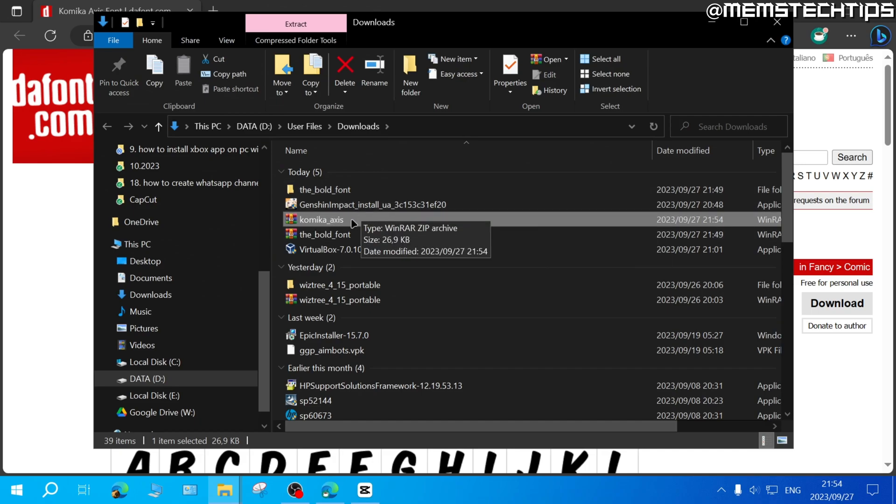
Extract komika_axis.zip with 7-Zip into a komika_axis folder and preview KOMIKAX_.
right_click(320, 220)
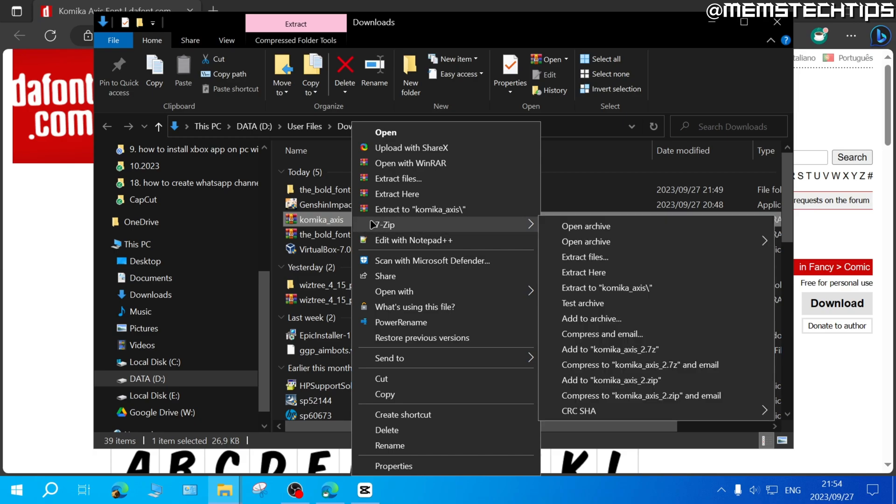
mouse_move(397, 178)
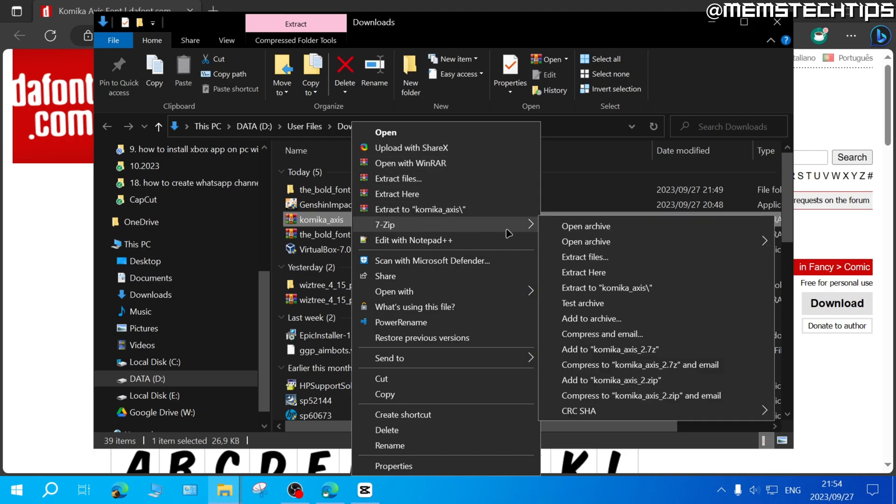
mouse_move(616, 291)
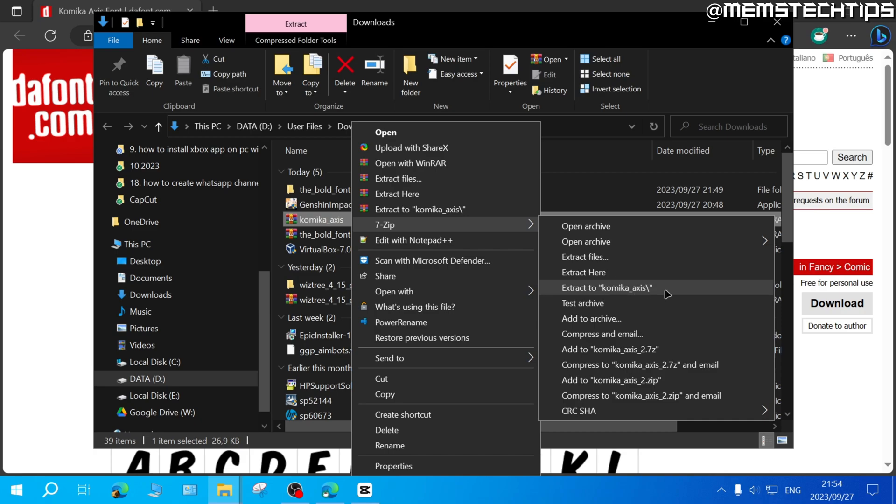
click(607, 288)
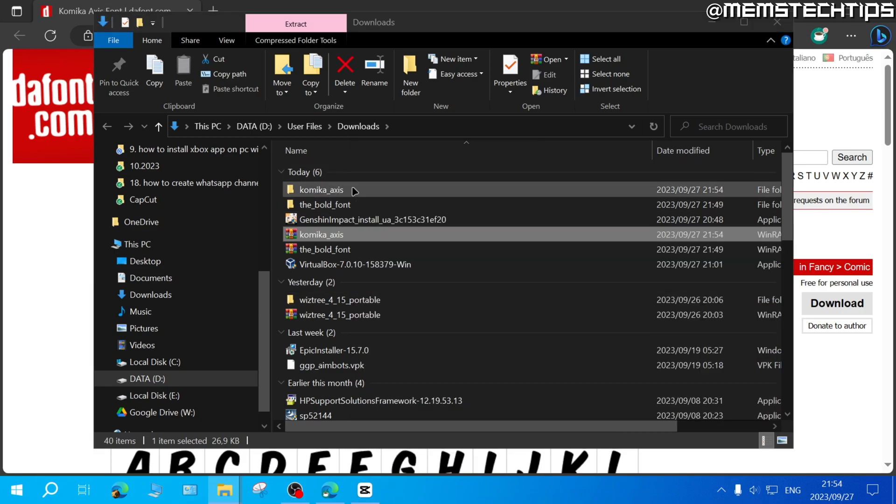
mouse_move(354, 190)
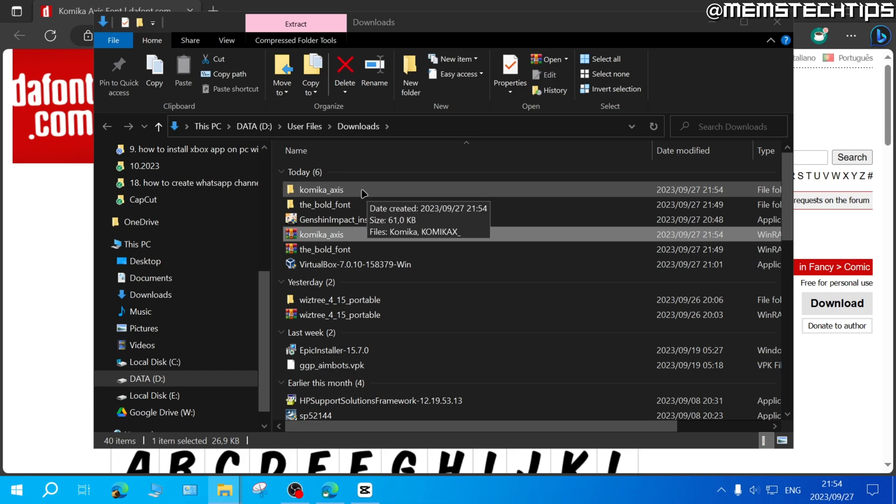
double_click(321, 189)
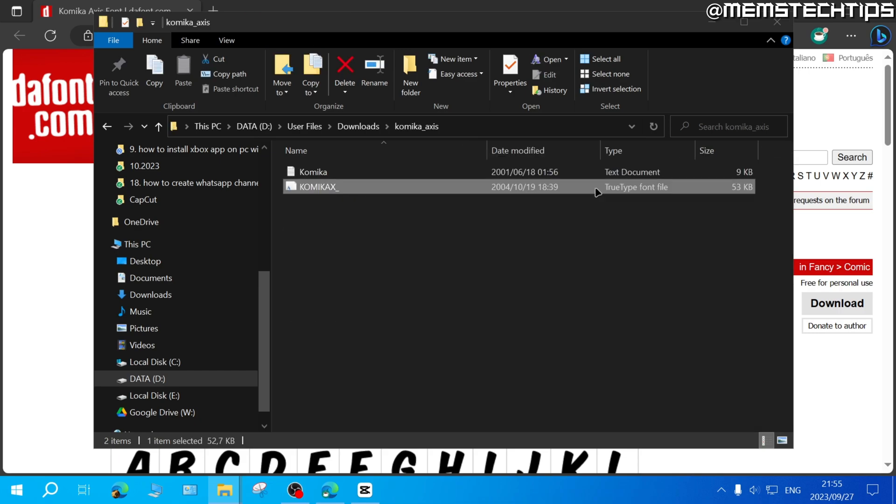
mouse_move(476, 190)
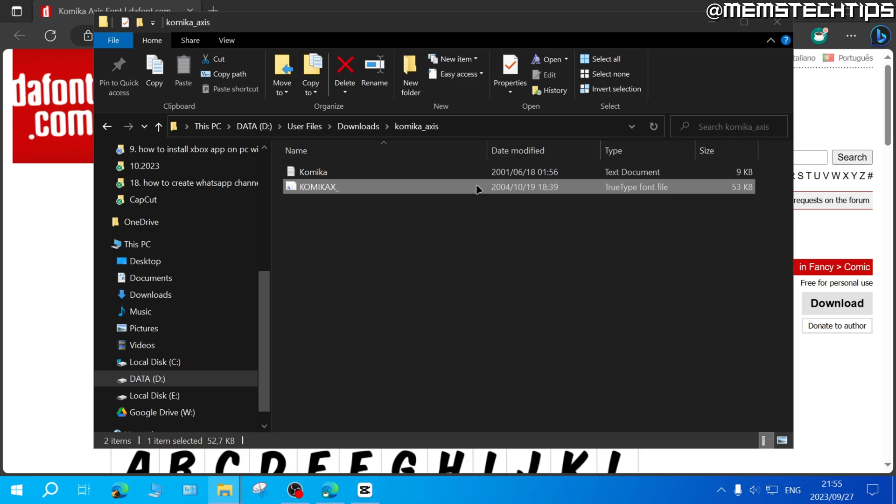
double_click(318, 187)
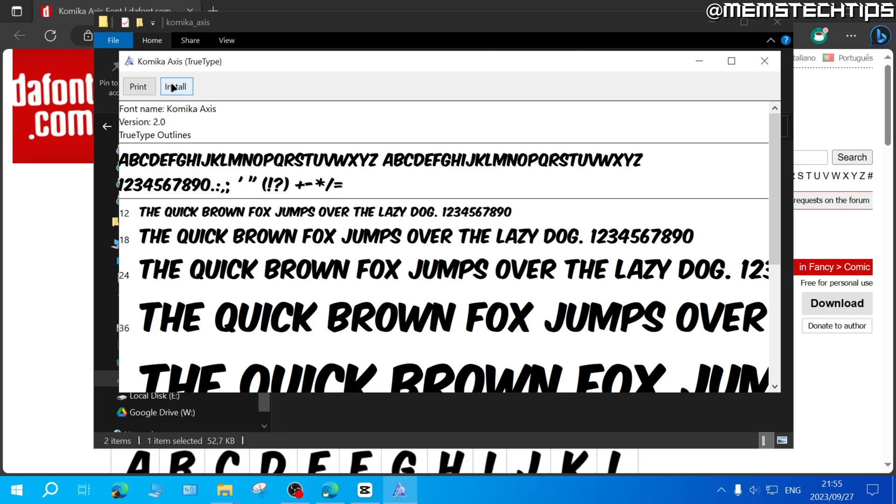
Install the Komika Axis TrueType font from the font viewer.
click(176, 86)
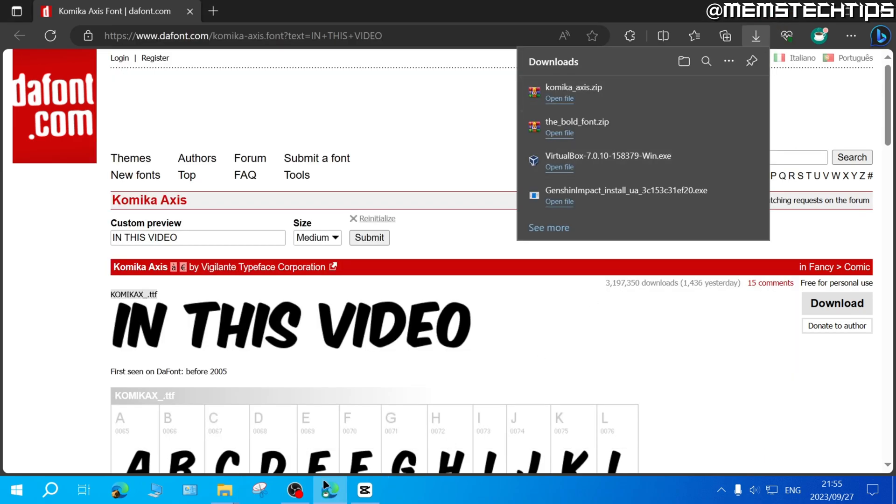
Switch to CapCut and reopen project 0927 from the projects list.
click(364, 490)
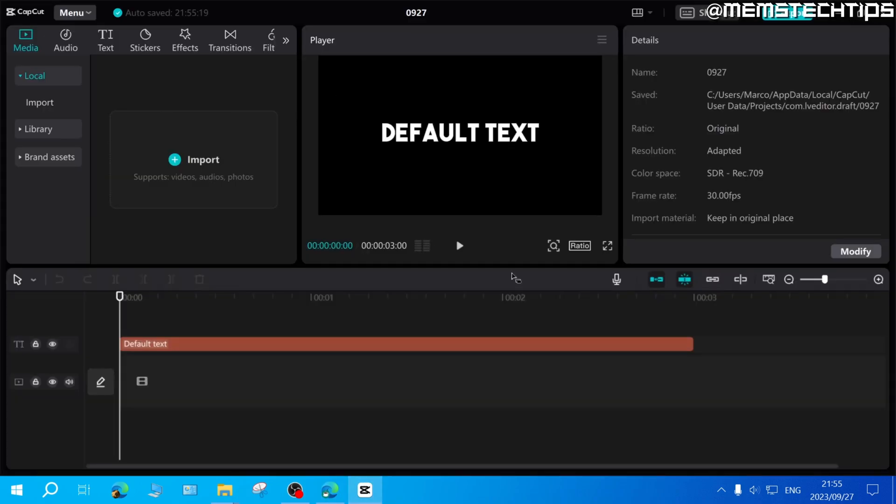
mouse_move(400, 360)
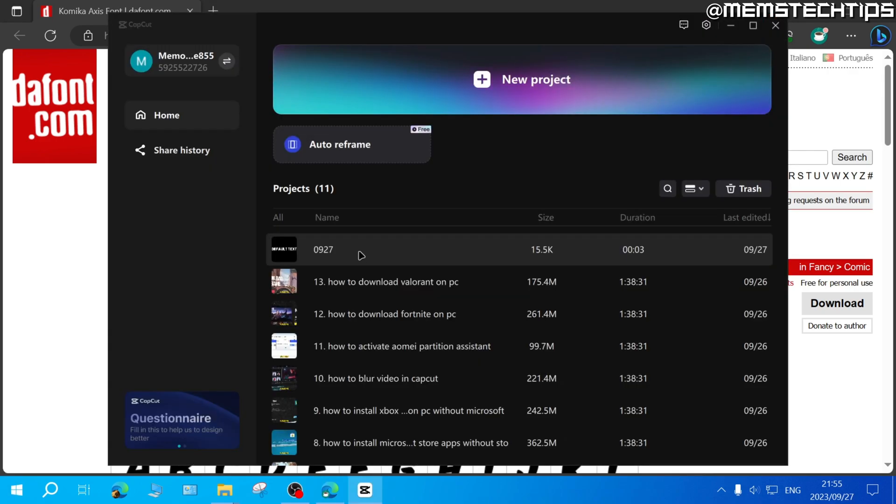
double_click(322, 250)
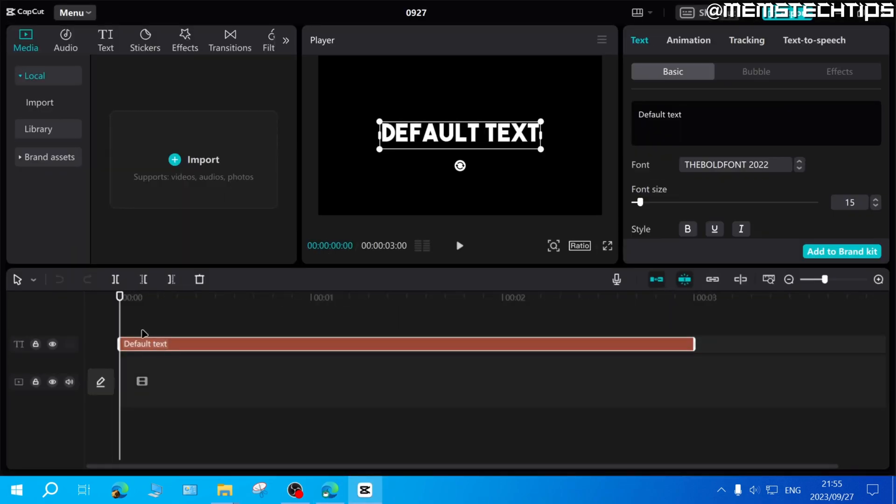
Select the Default text clip and set its font to KOMIKAX.
click(202, 297)
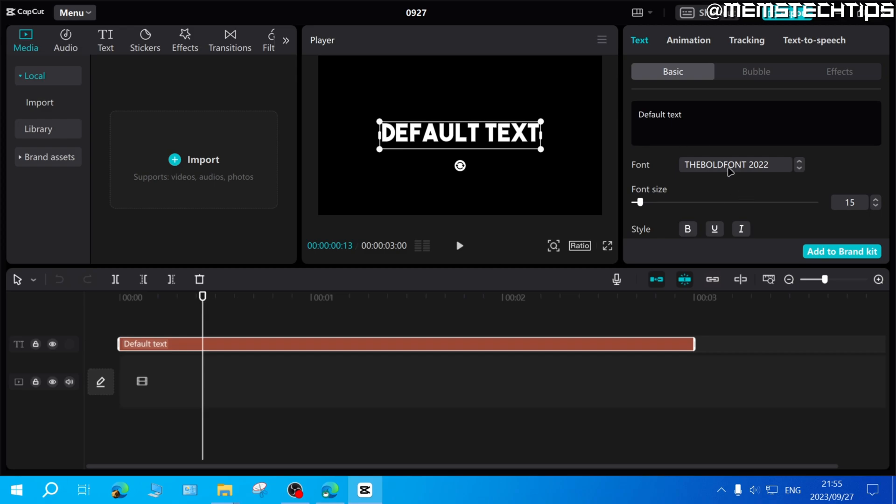
mouse_move(768, 168)
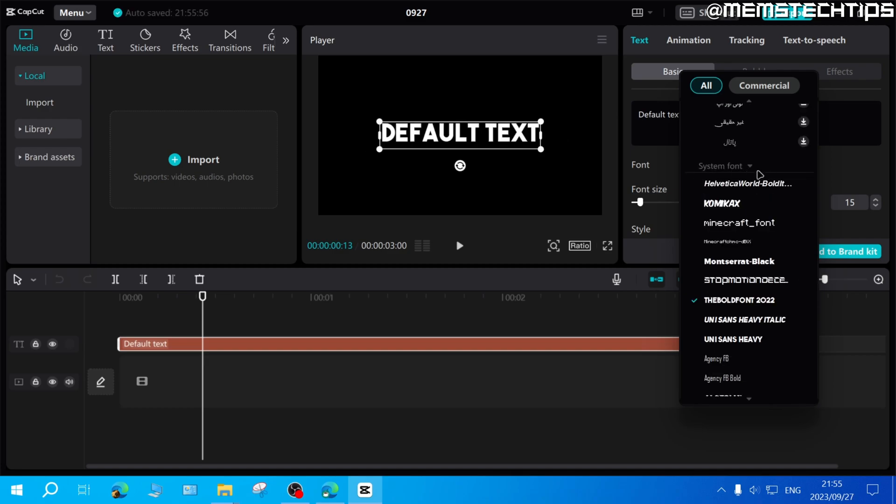
mouse_move(716, 170)
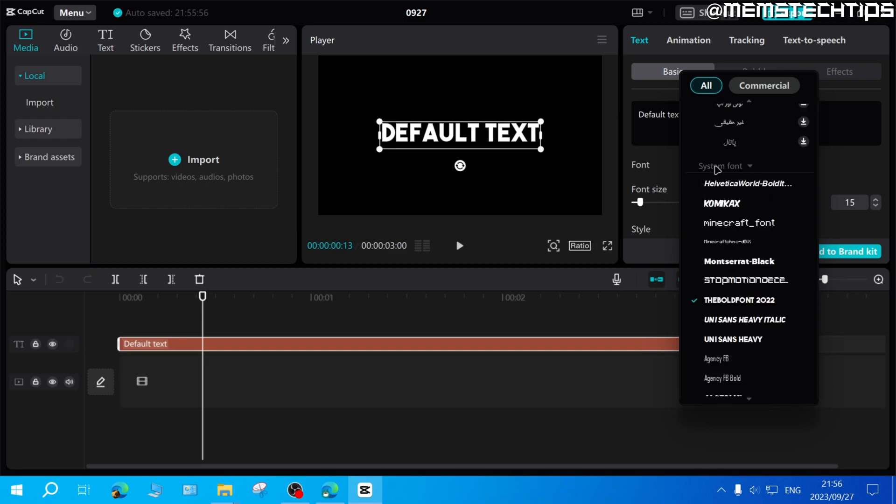
click(720, 203)
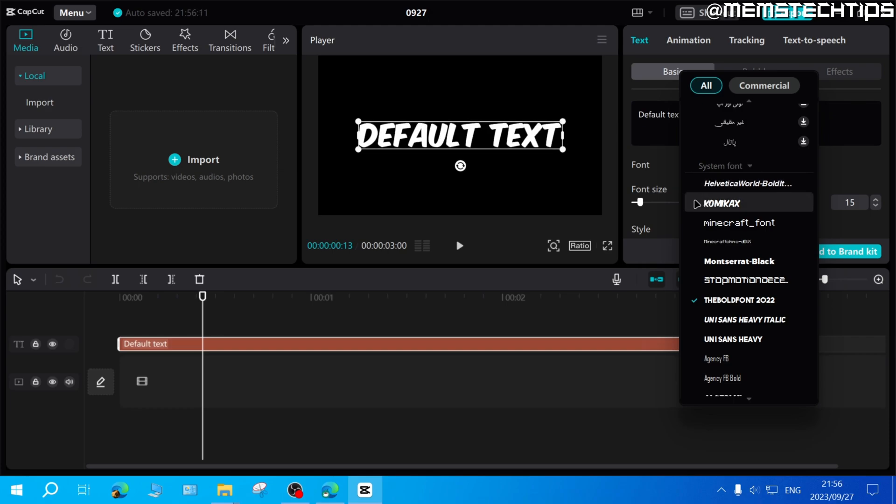
mouse_move(737, 208)
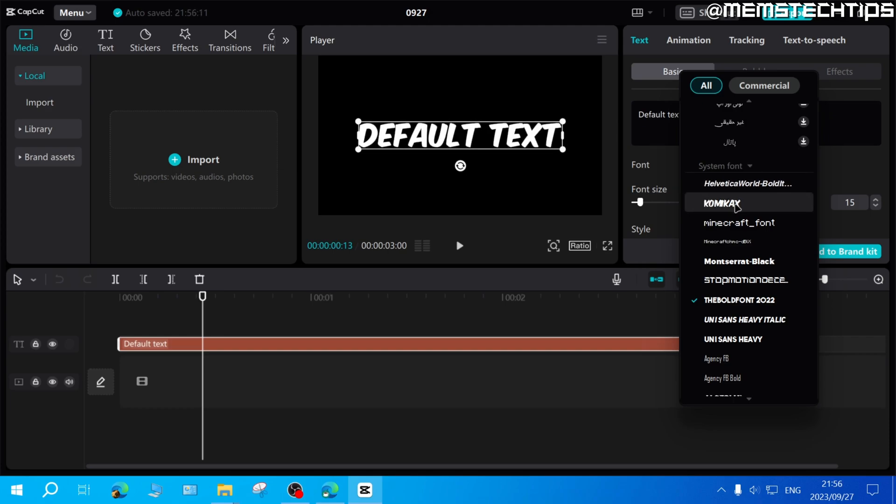
click(720, 203)
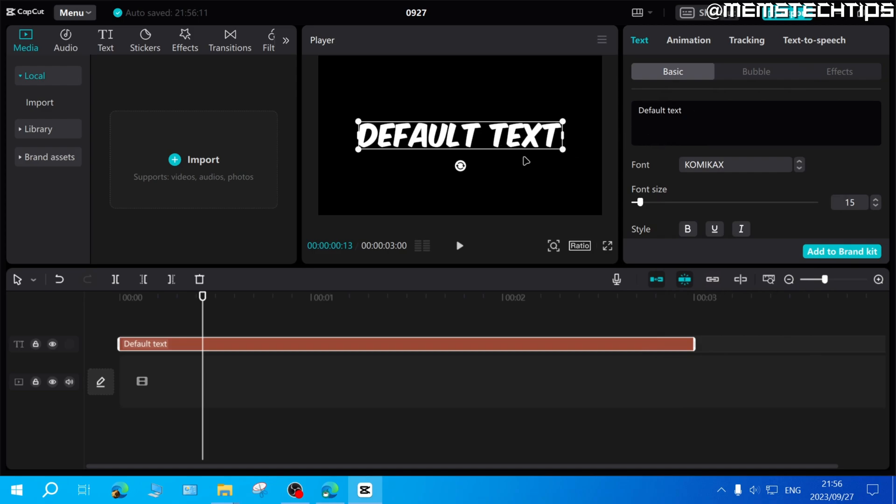
mouse_move(514, 186)
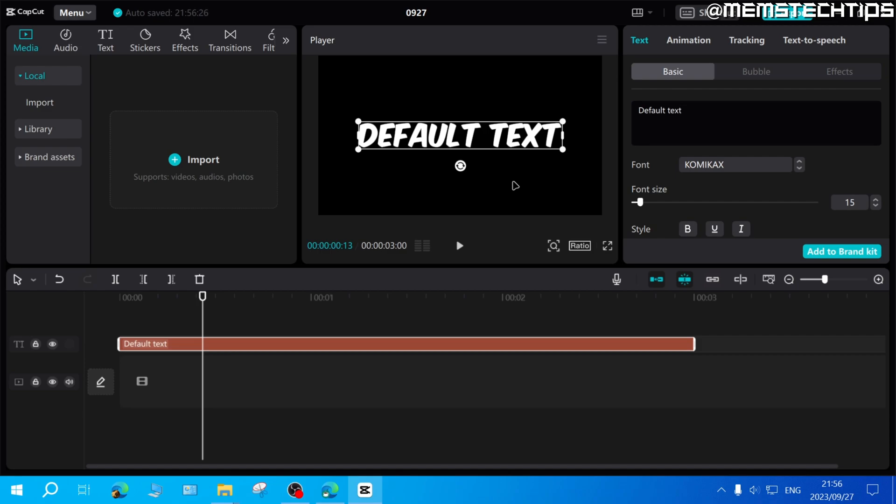